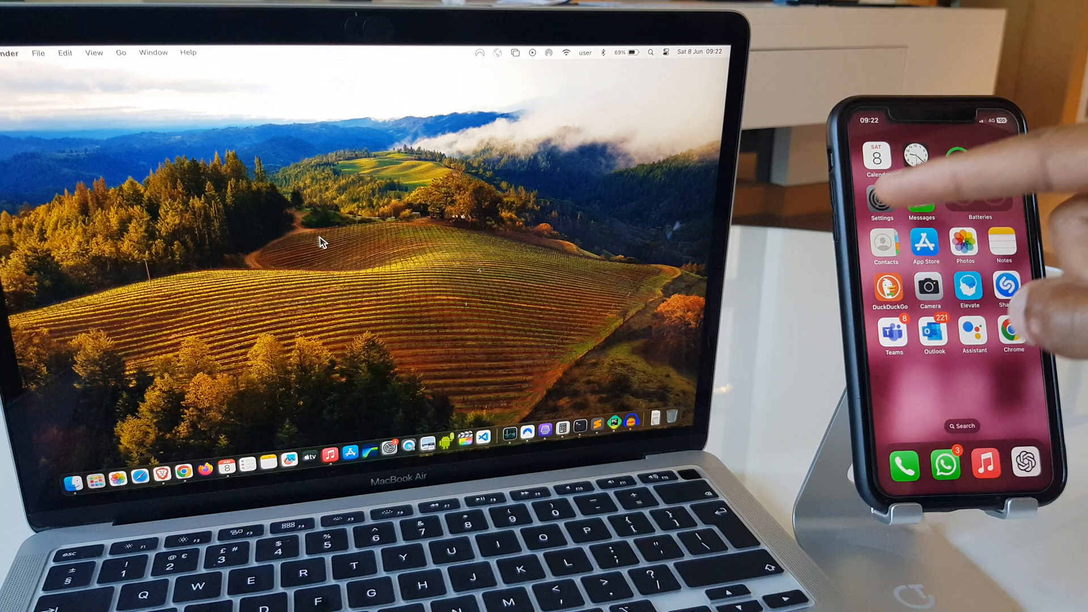
# - Launch Settings from the home screen and scroll to the built-in apps section
pyautogui.click(882, 202)
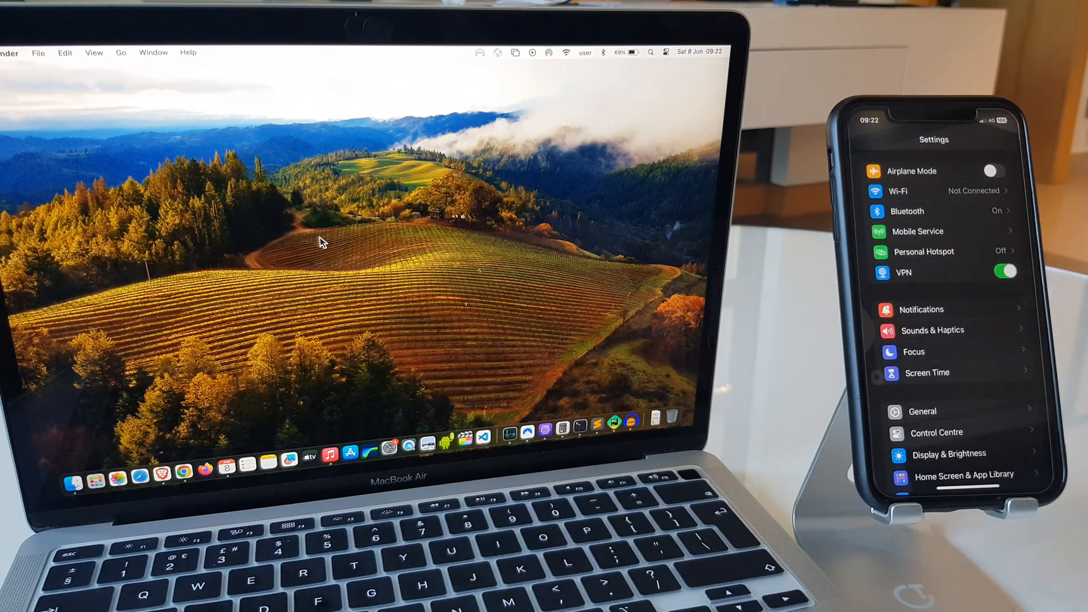
pyautogui.scroll(-3)
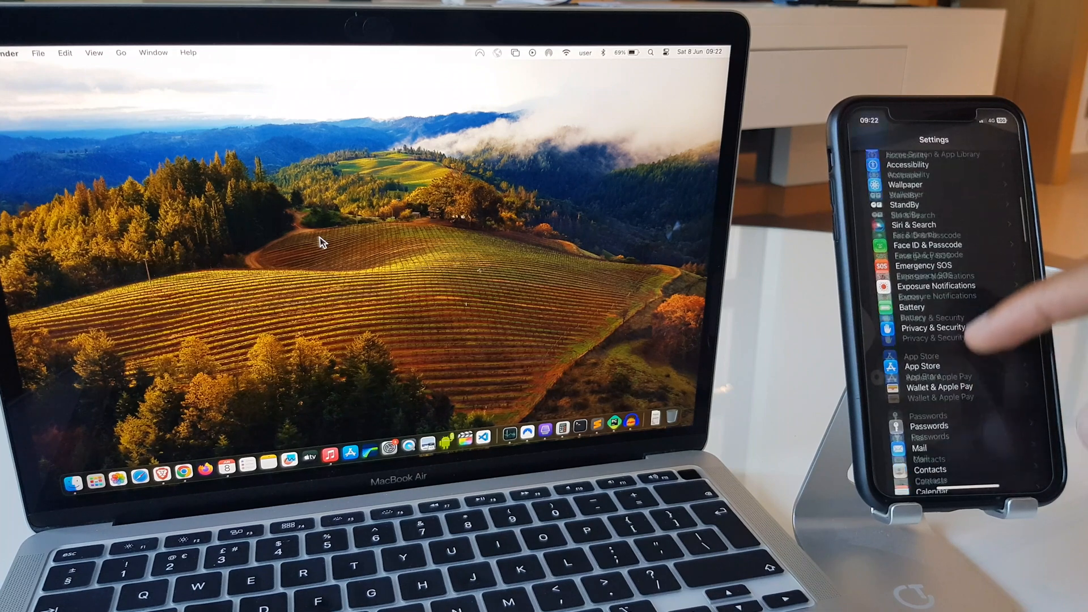
pyautogui.scroll(-3)
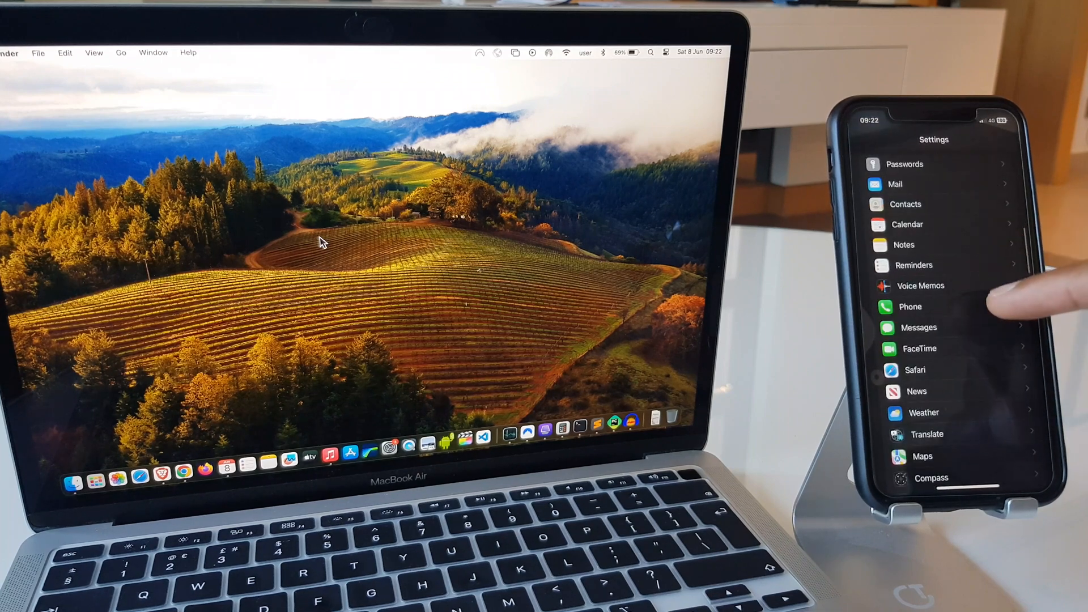
# - Go into the Phone settings page showing Wi-Fi Calling and Calls on Other Devices
pyautogui.click(910, 307)
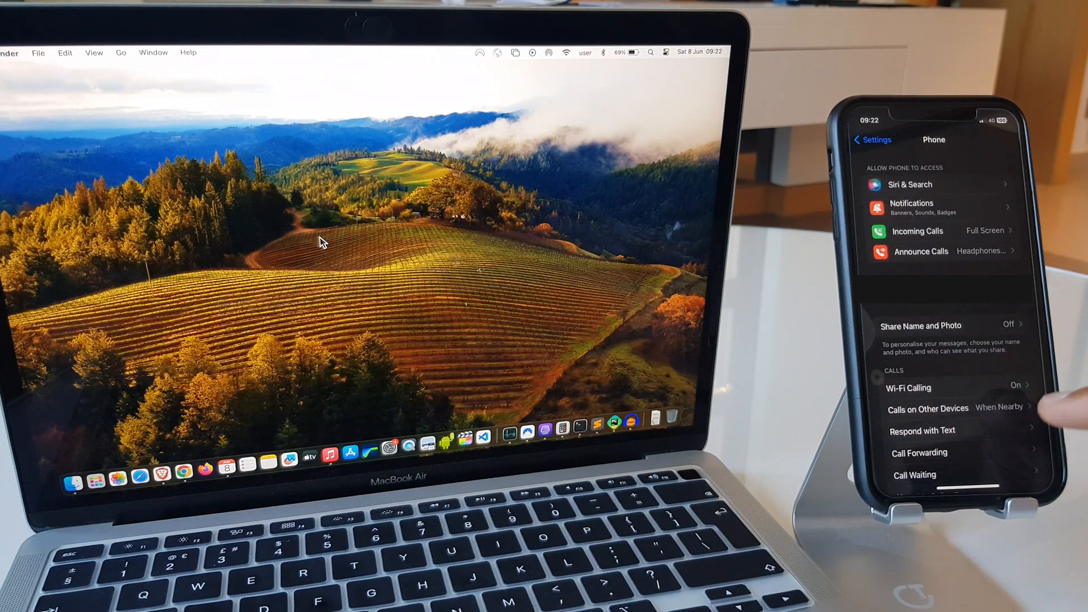
# - Briefly toggle the last MacBook off and on, then switch Allow Calls on Other Devices off
pyautogui.click(928, 408)
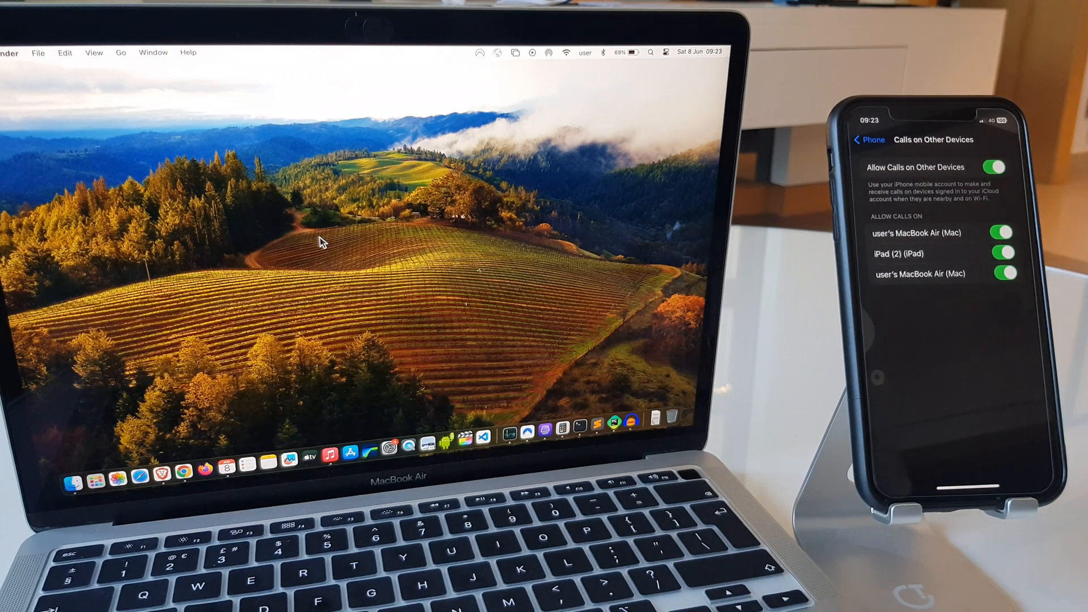
pyautogui.click(1000, 273)
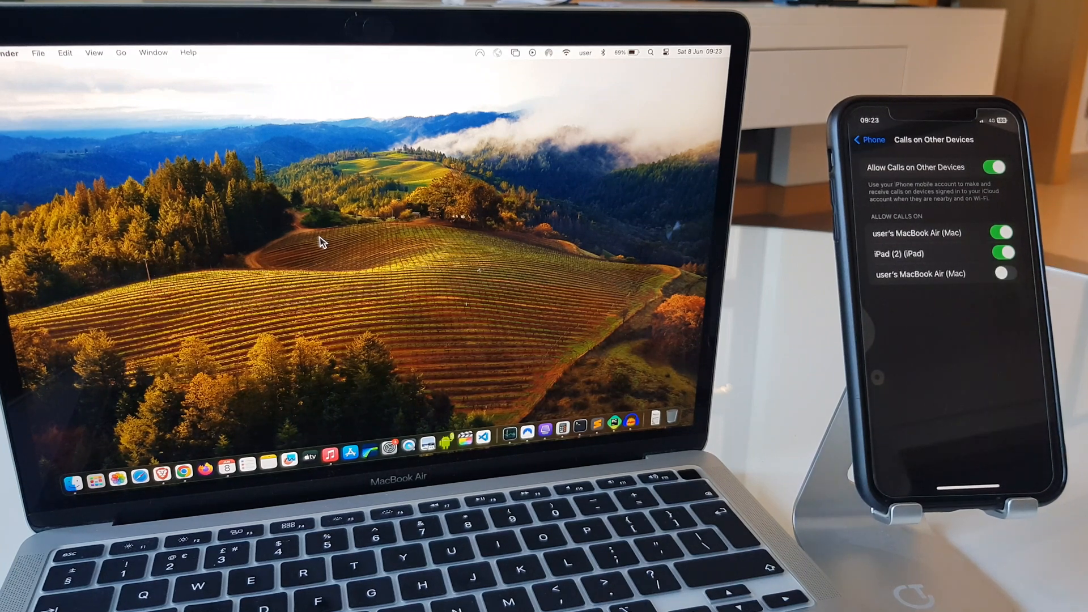
pyautogui.click(999, 273)
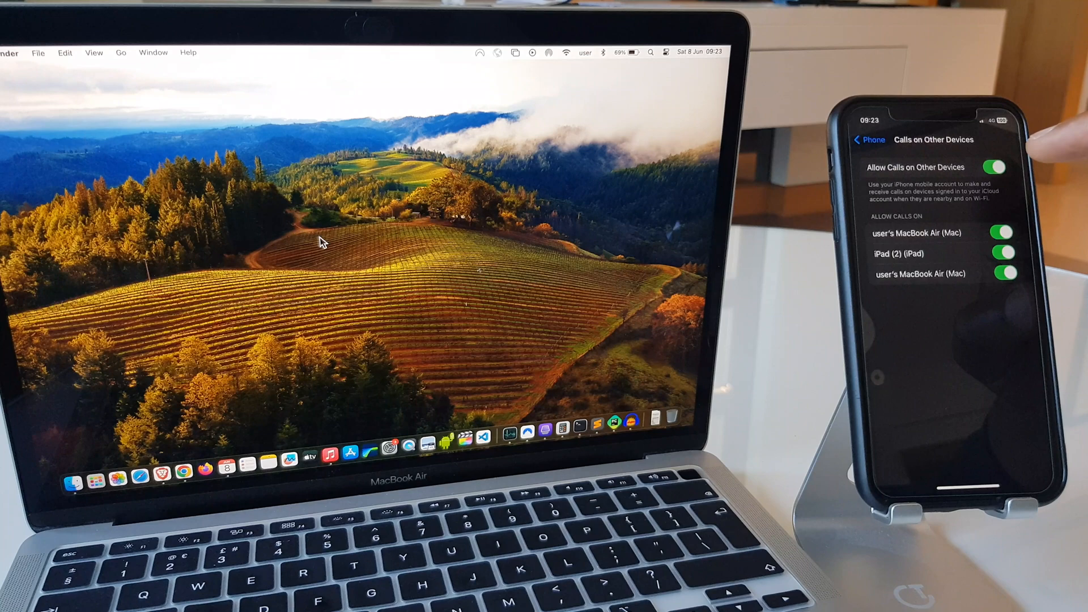
pyautogui.click(1000, 167)
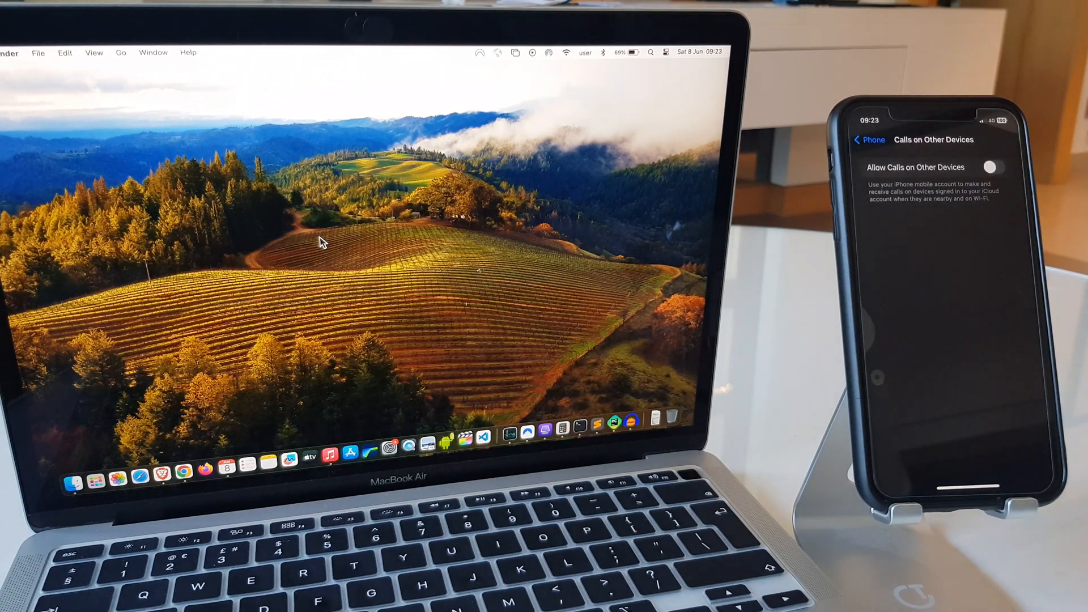